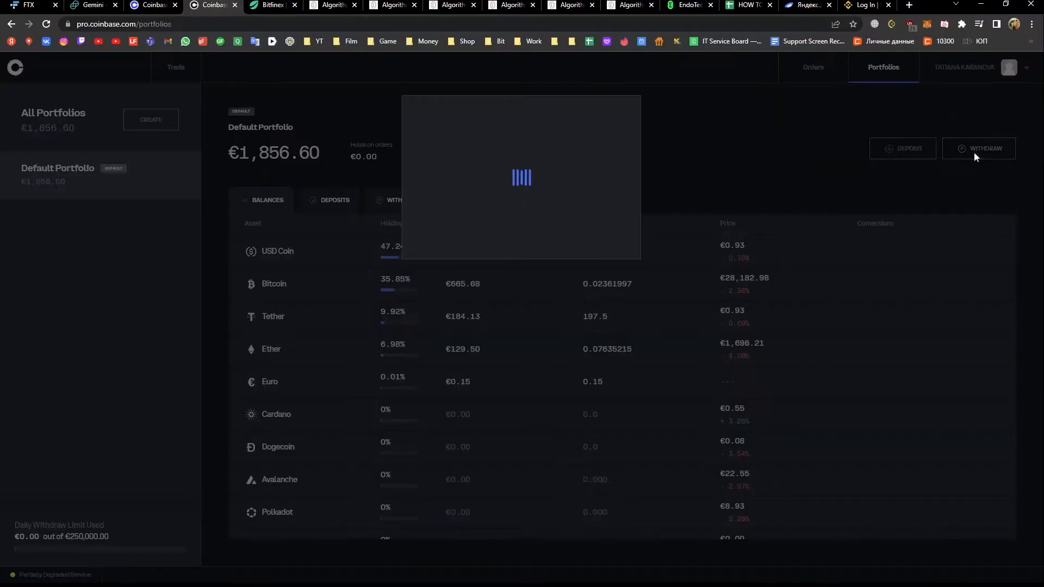
Begin a withdrawal and choose Tether (USDT) as the asset to send.
left_click(985, 149)
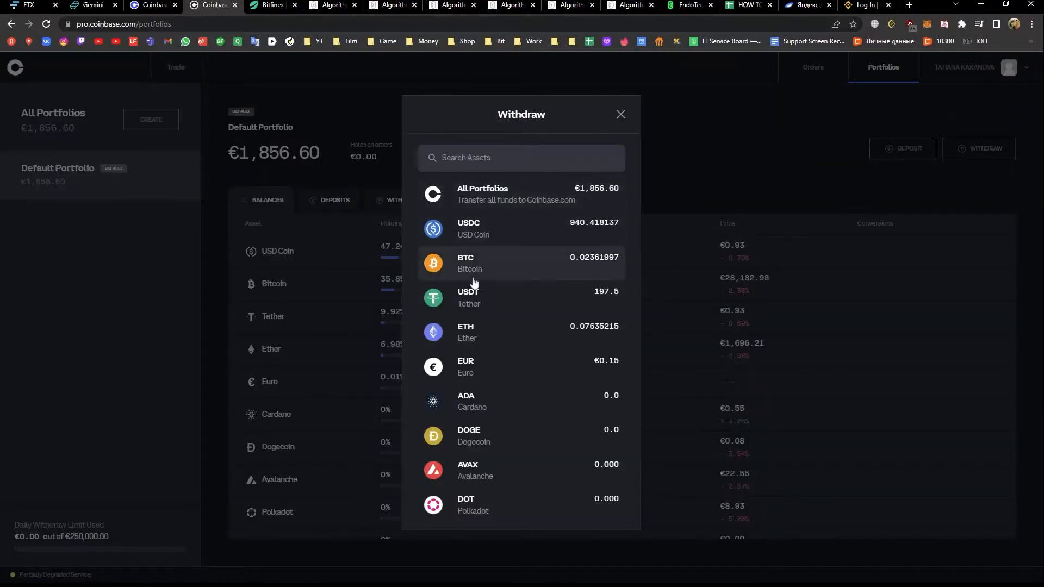
left_click(521, 298)
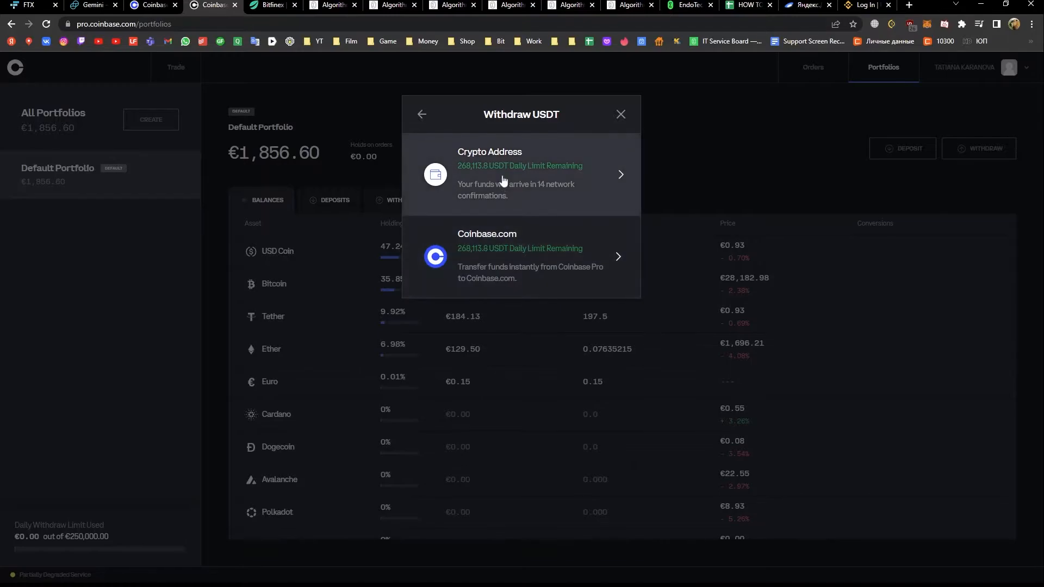
Send the max USDT balance (191.8 plus fee) to the pasted external crypto address and review it.
left_click(521, 174)
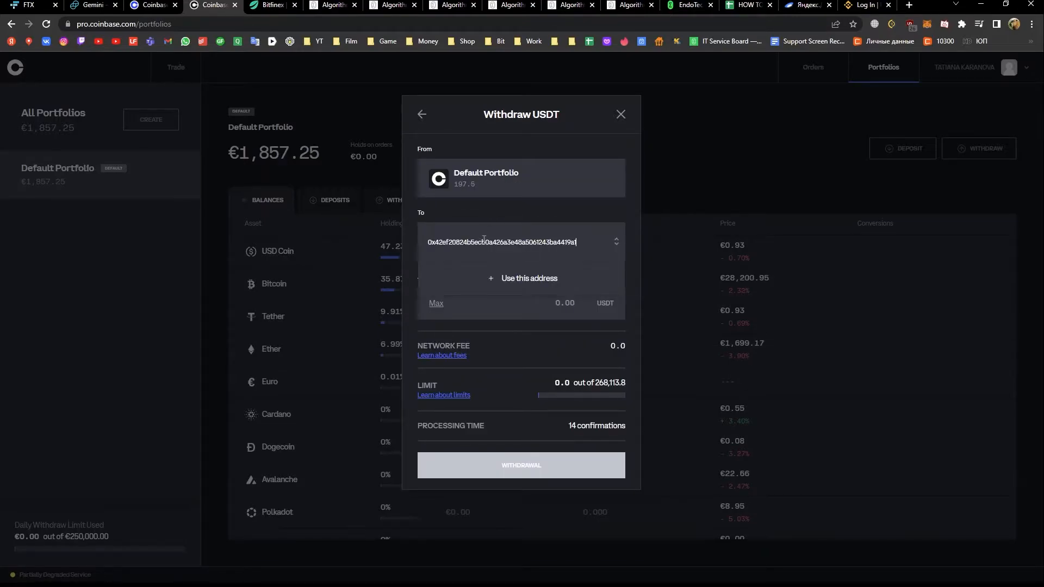
left_click(529, 279)
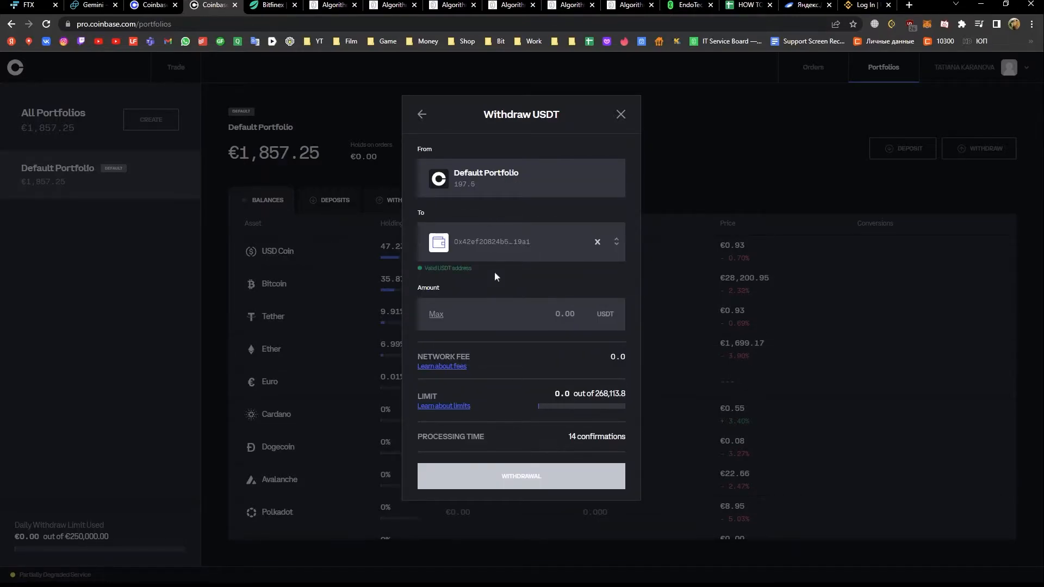
left_click(436, 313)
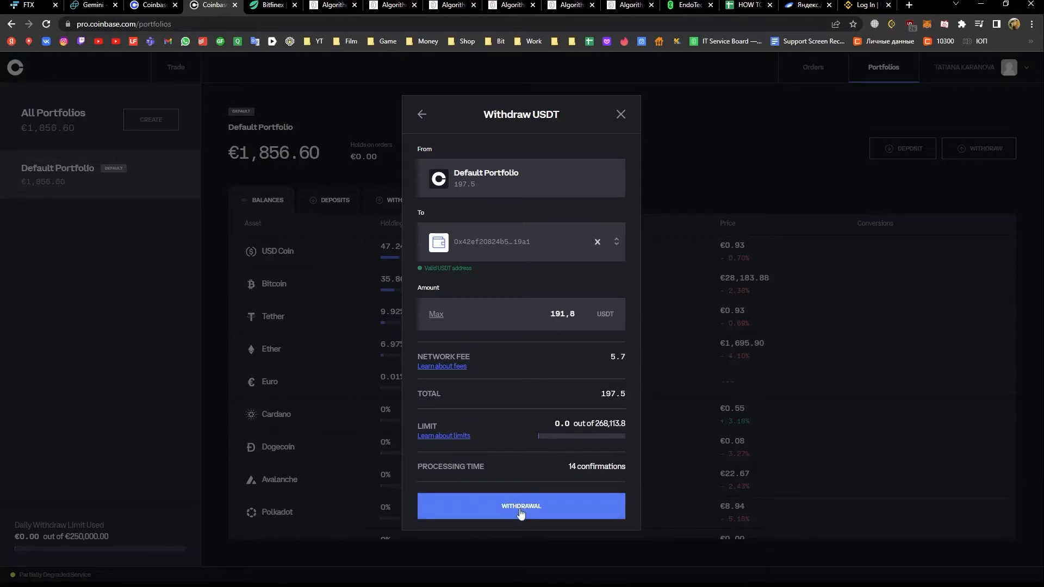
left_click(521, 506)
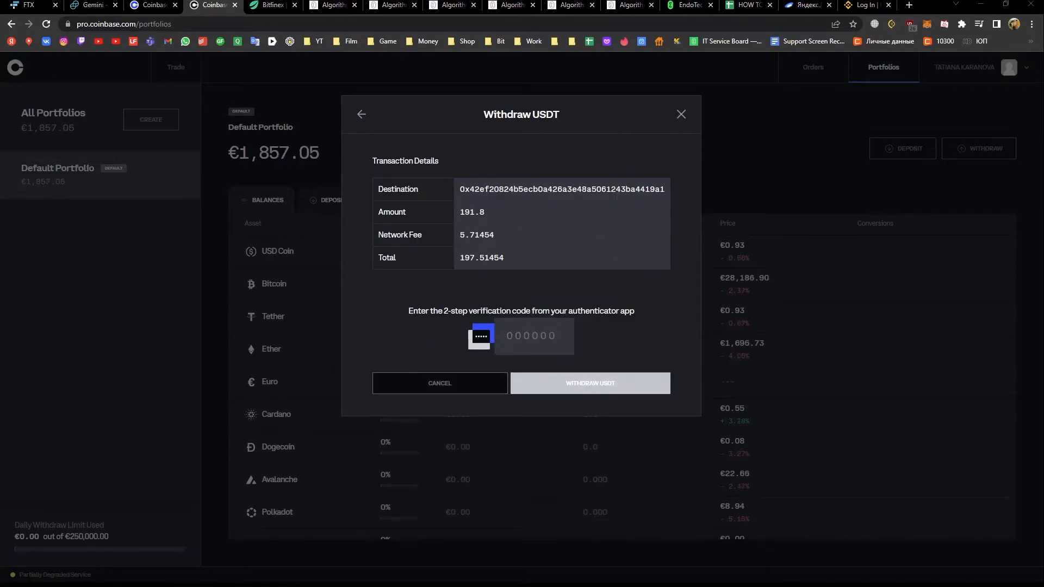
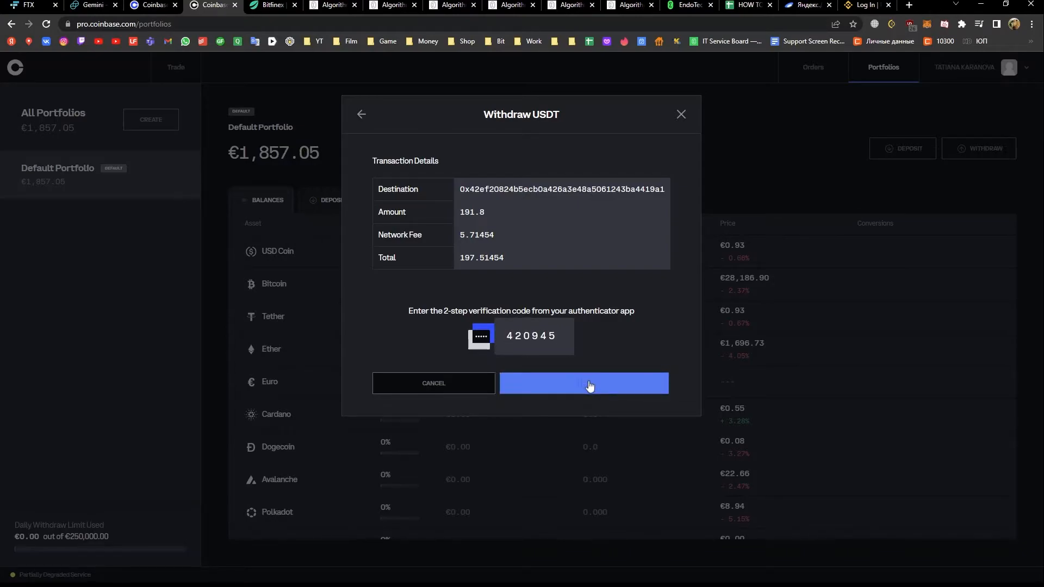
left_click(583, 383)
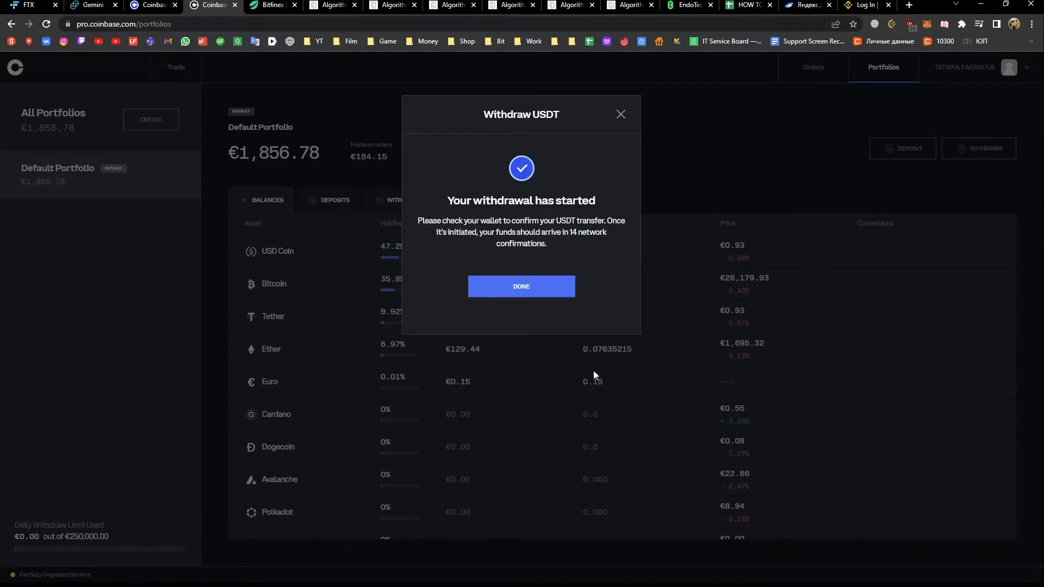
View the withdrawals history and expand the pending 197.51454 USDT withdrawal's details.
left_click(521, 286)
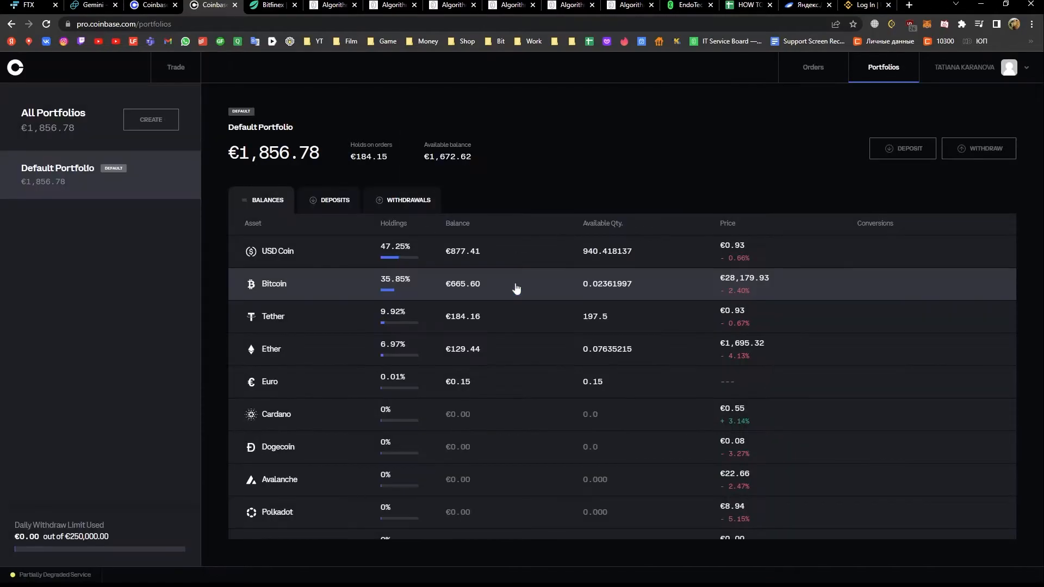
left_click(408, 200)
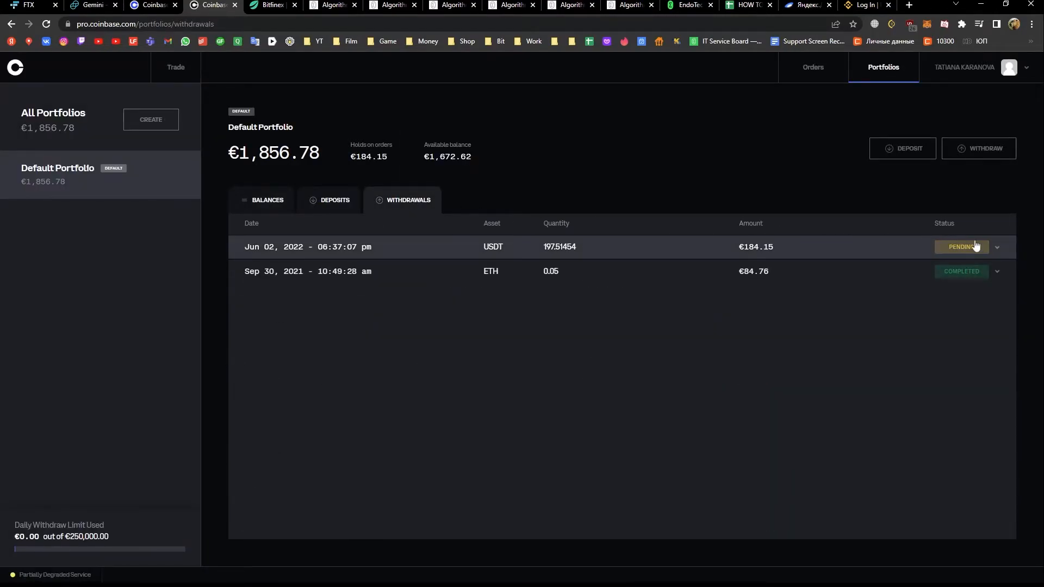
left_click(997, 247)
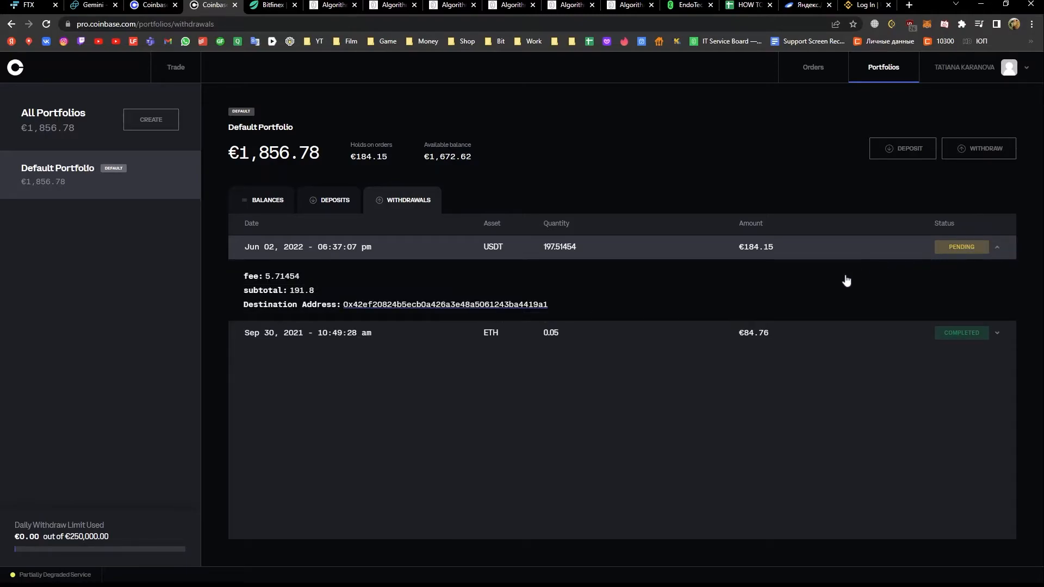